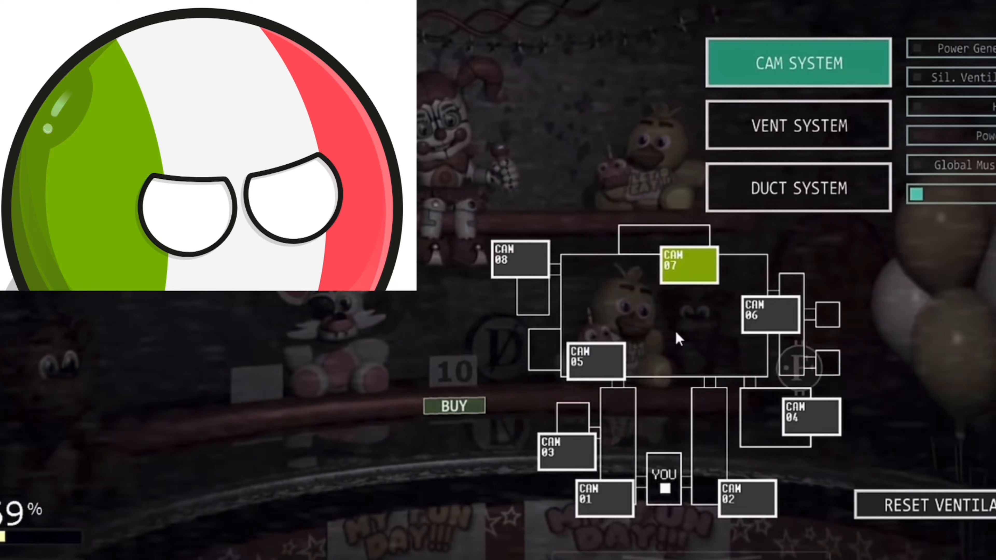
Check the camera 04 and 06 feeds, then stay on camera 08
click(810, 417)
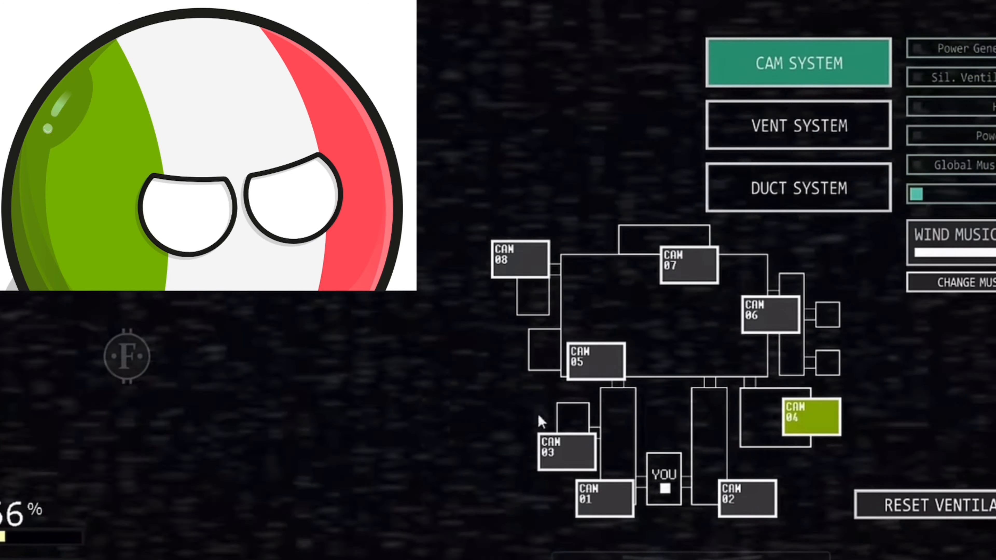
click(769, 314)
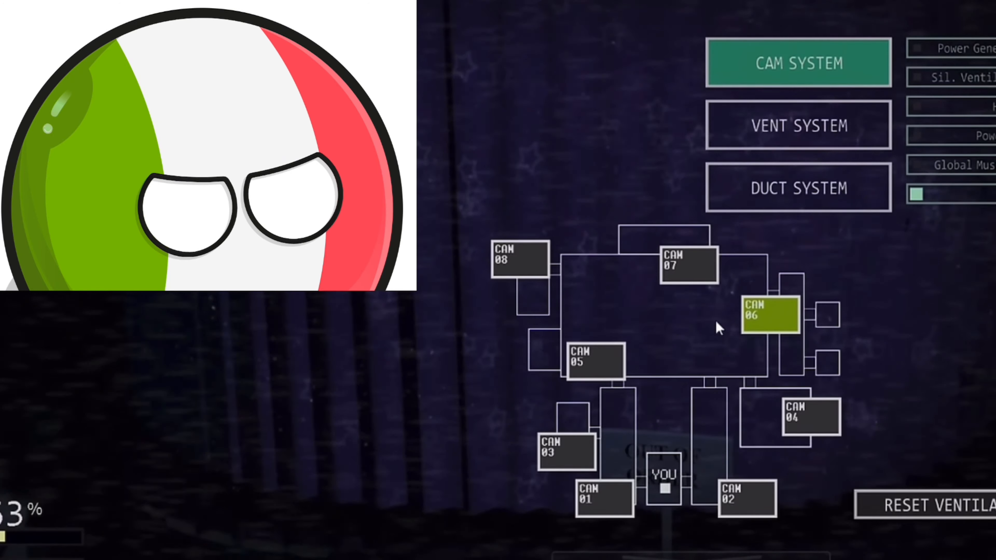
click(519, 260)
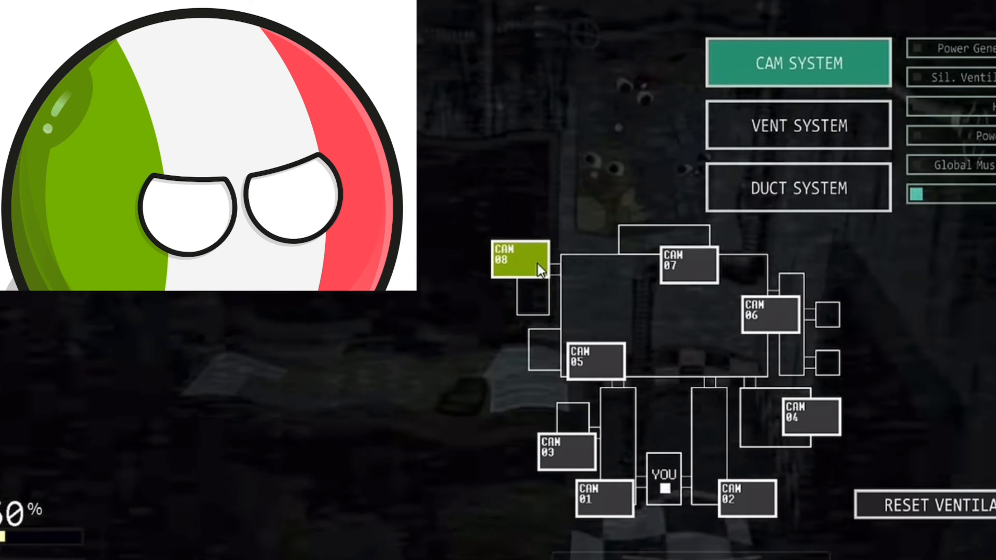